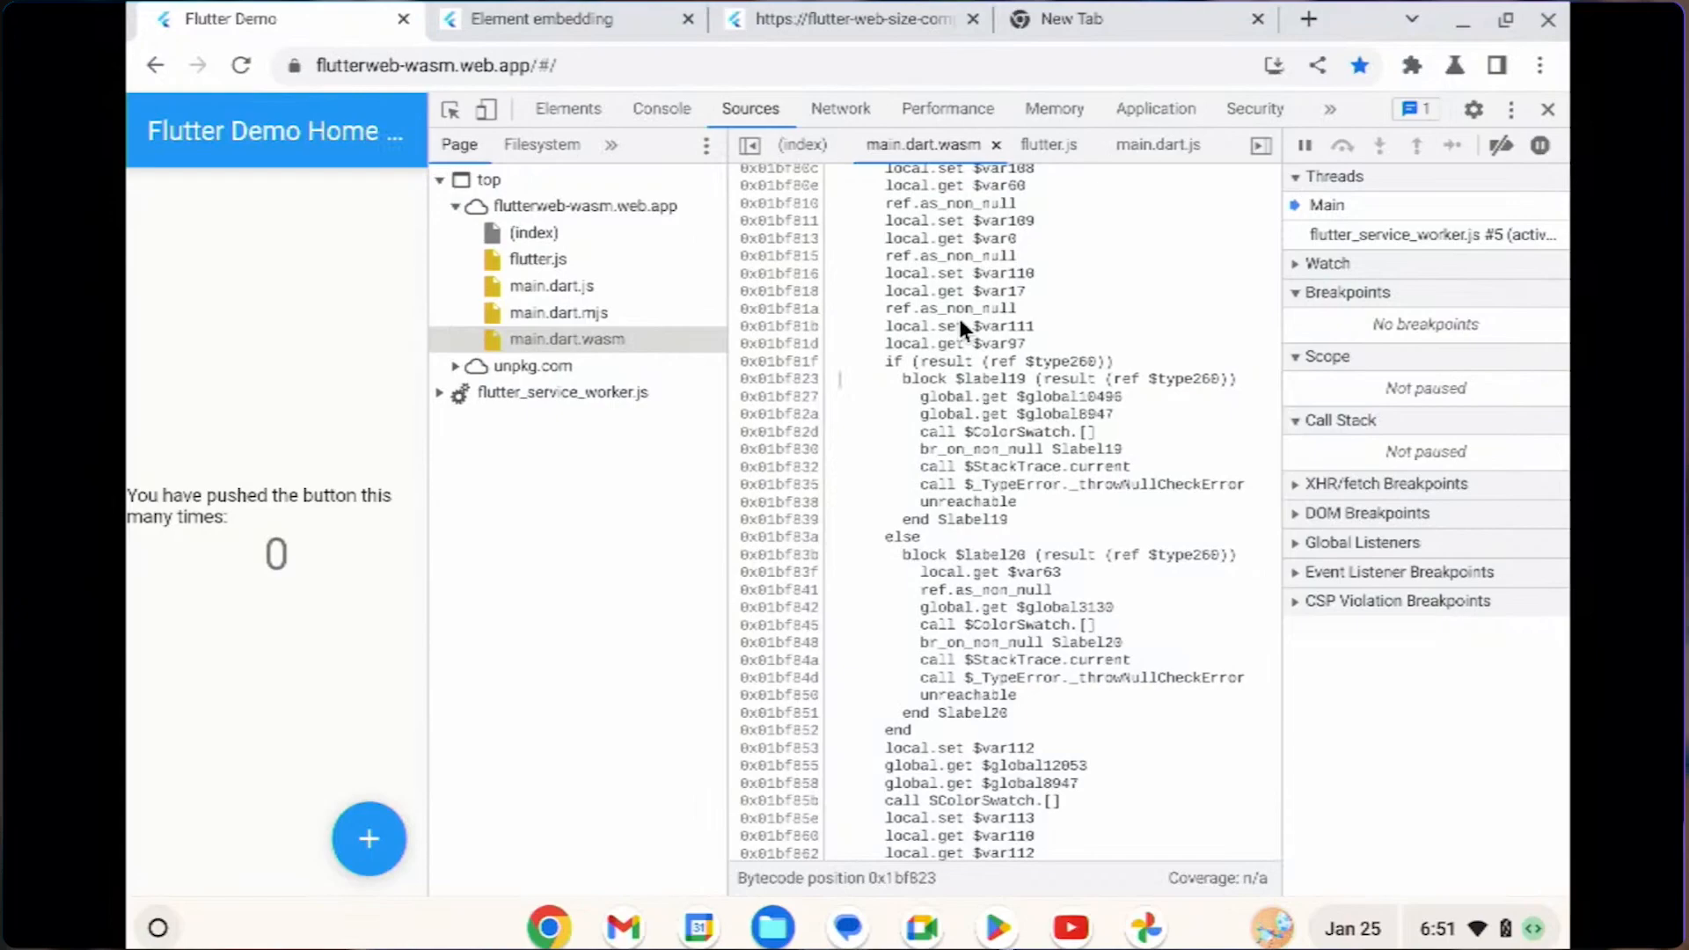
{"action": "mouse_move", "coordinate": [969, 507]}
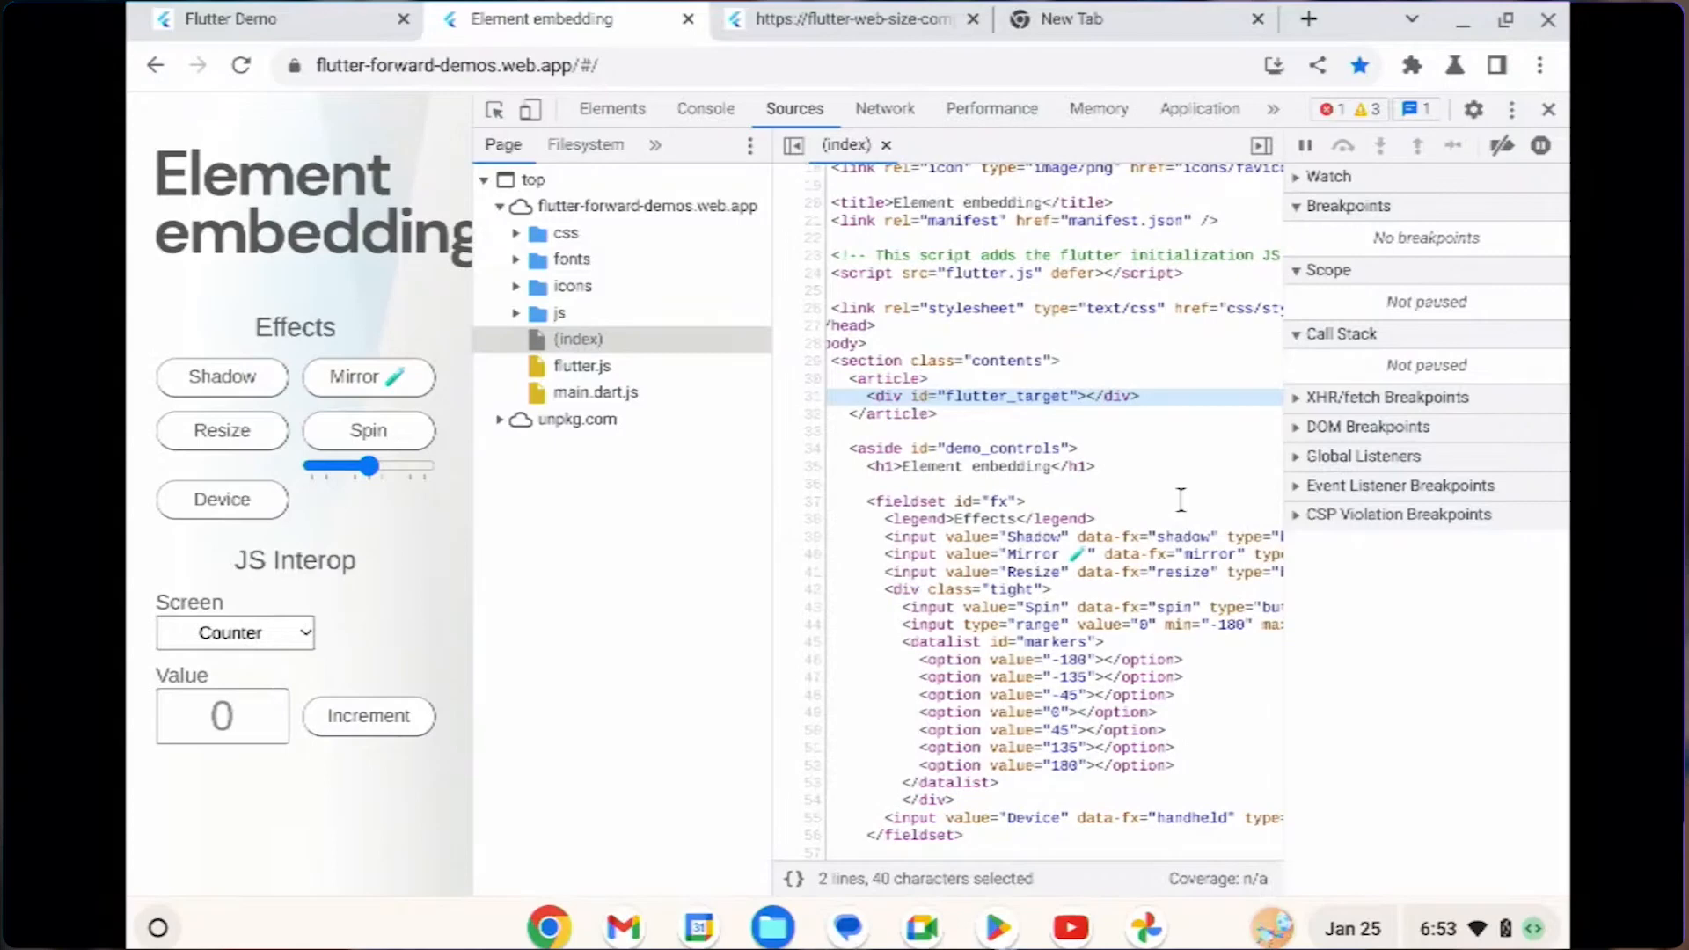
Step: Close DevTools to reveal the full element-embedding demo with its counter at 8
{"action": "left_click", "coordinate": [1548, 110]}
{"action": "type", "text": "8"}
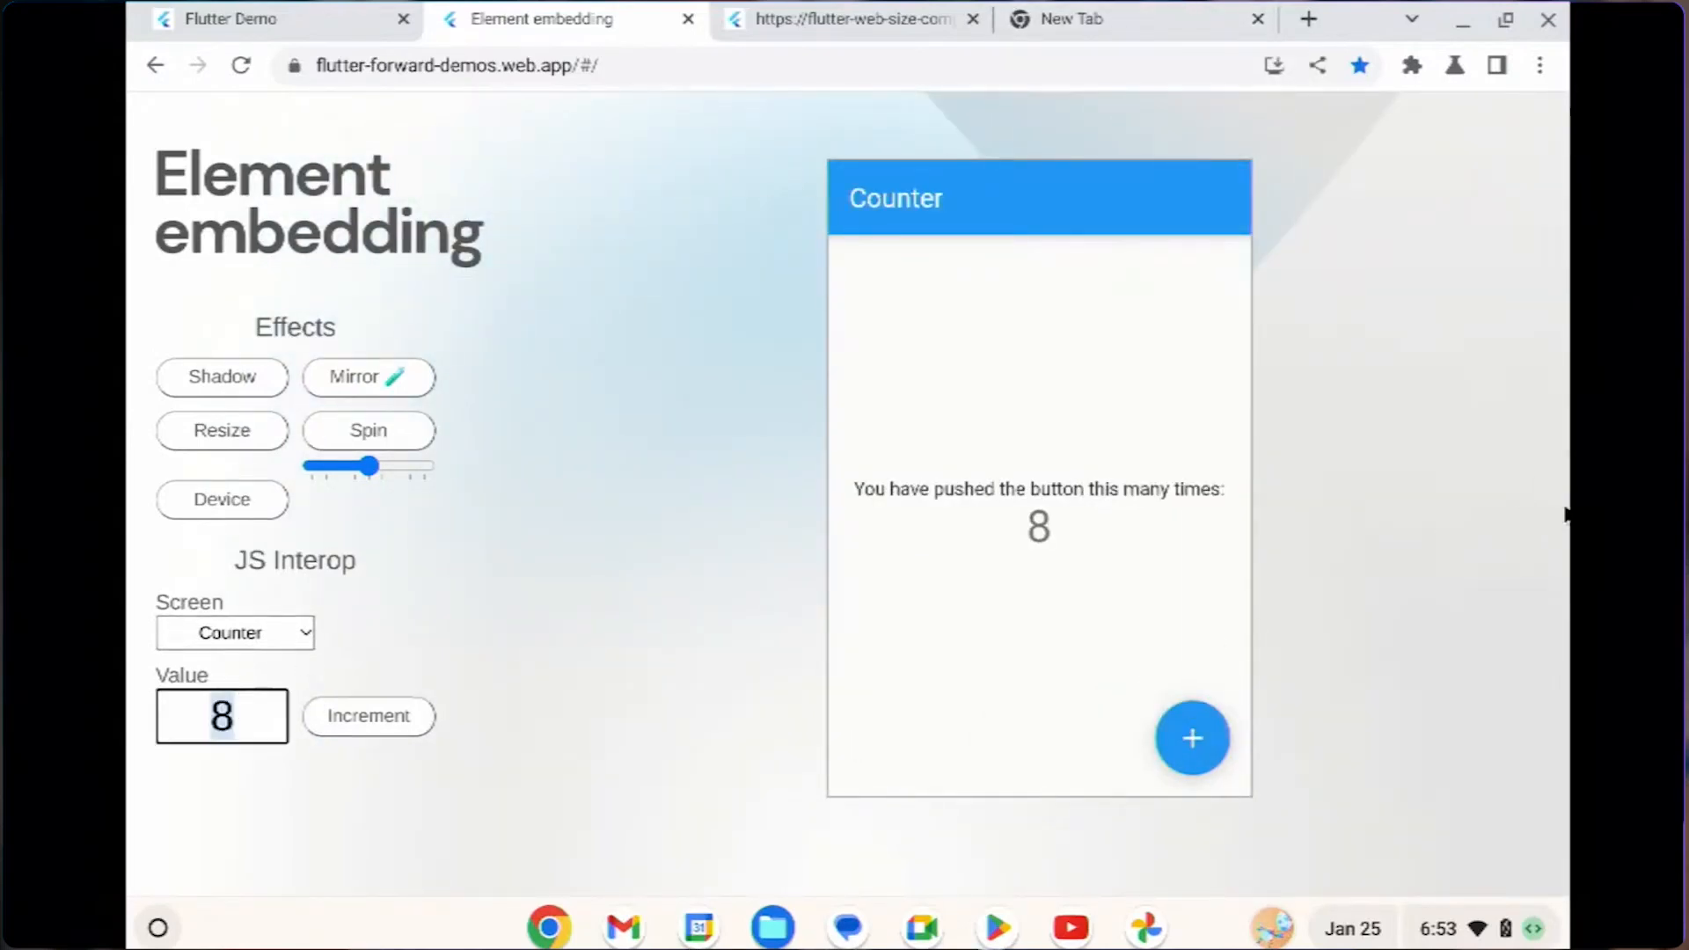
Step: Raise the embedded counter to 40, then switch the embedded app to the TextField screen
{"action": "left_click", "coordinate": [368, 716]}
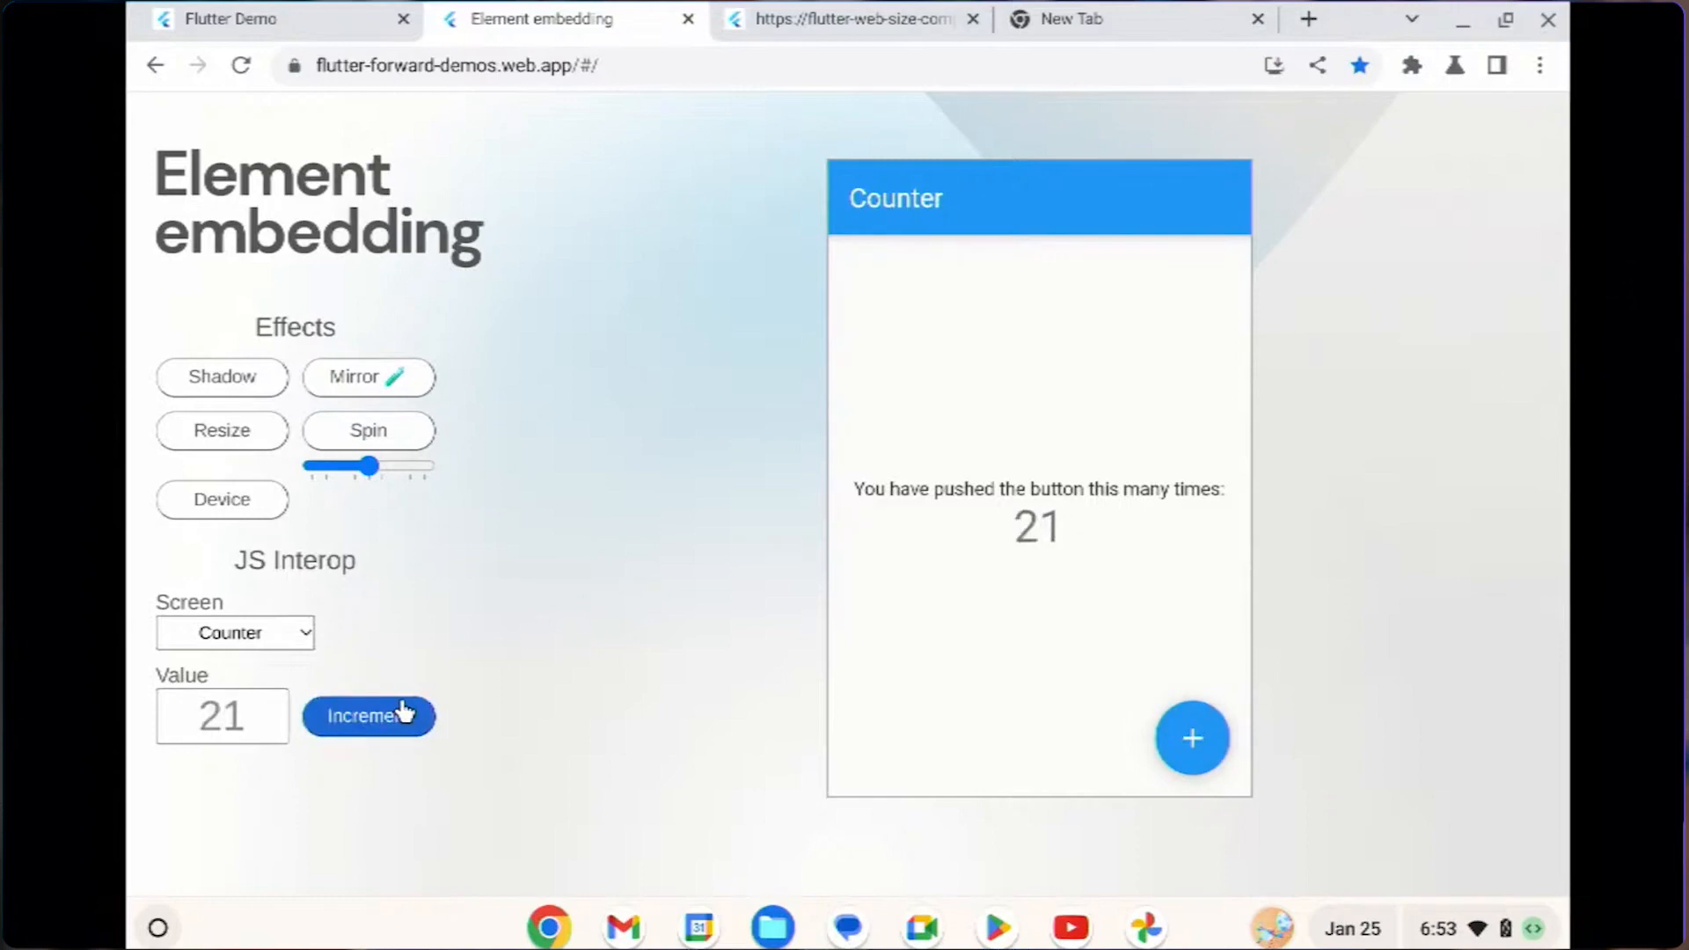
{"action": "left_click", "coordinate": [368, 717]}
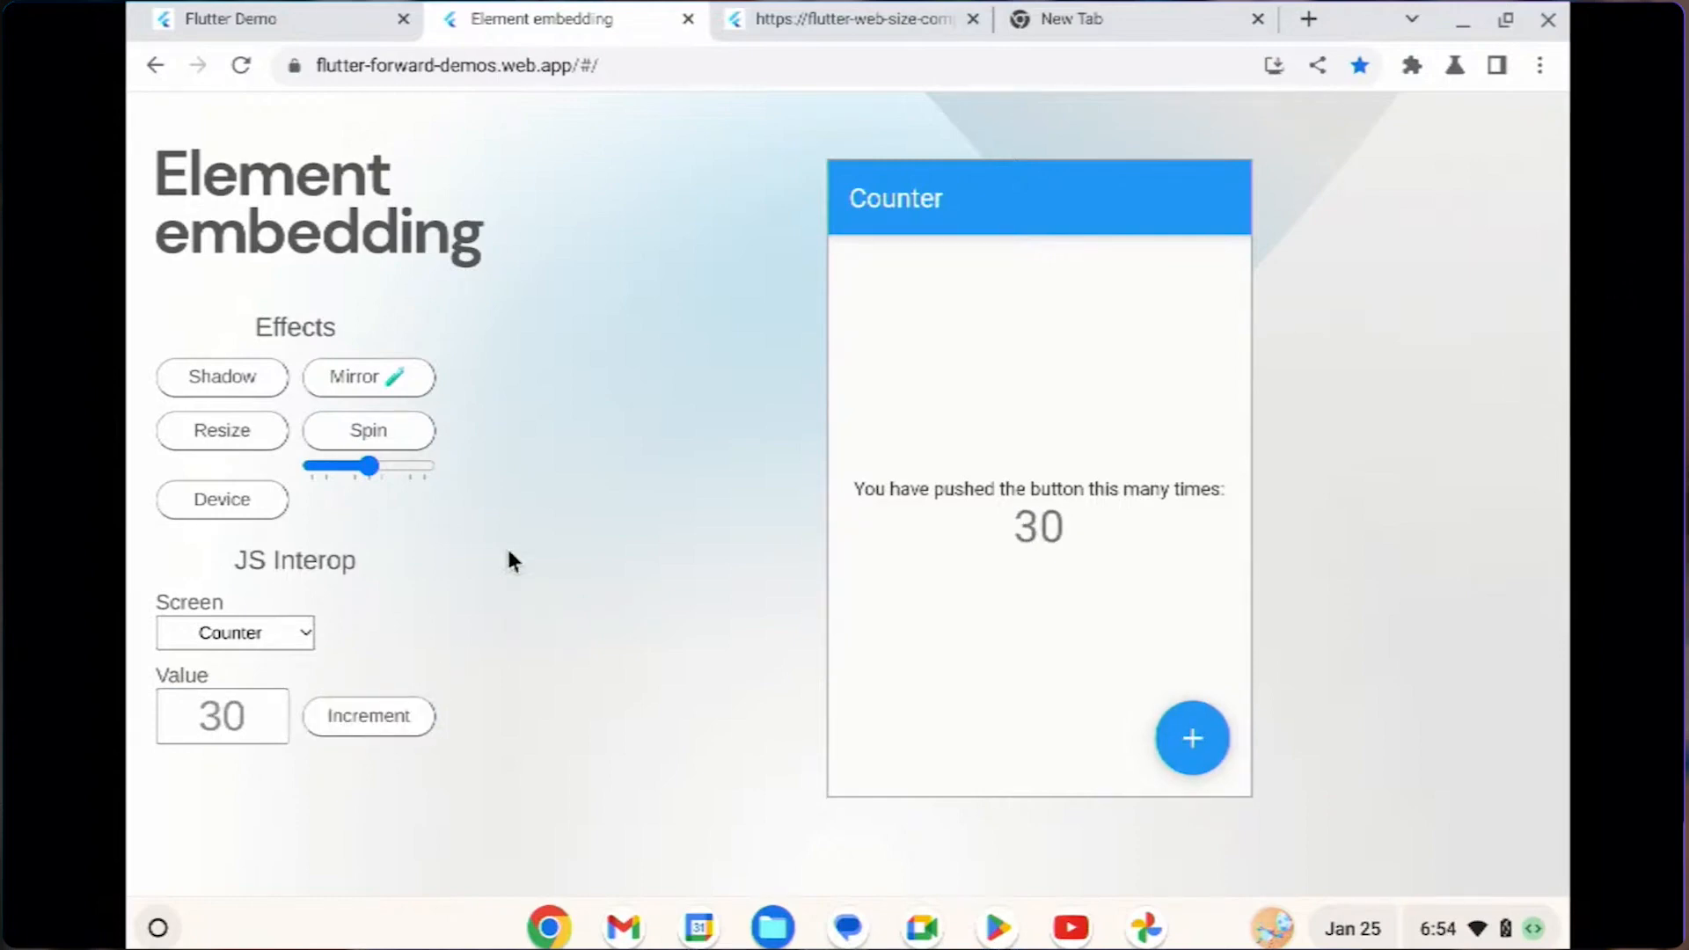
{"action": "left_click", "coordinate": [221, 498]}
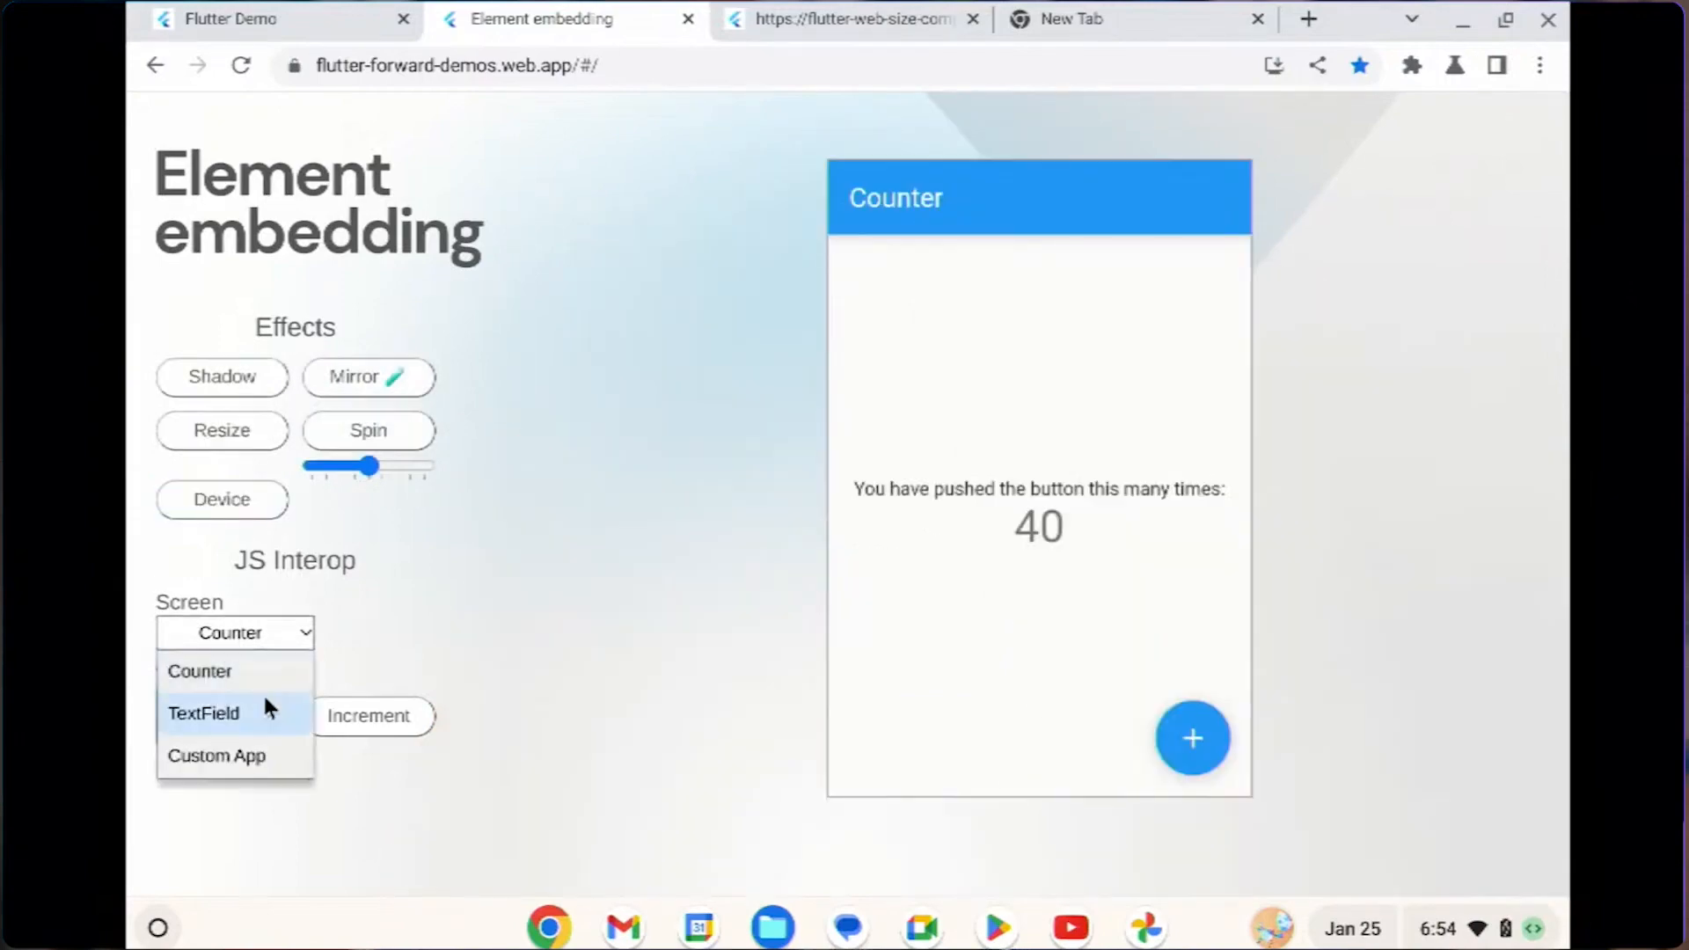
{"action": "left_click", "coordinate": [203, 712]}
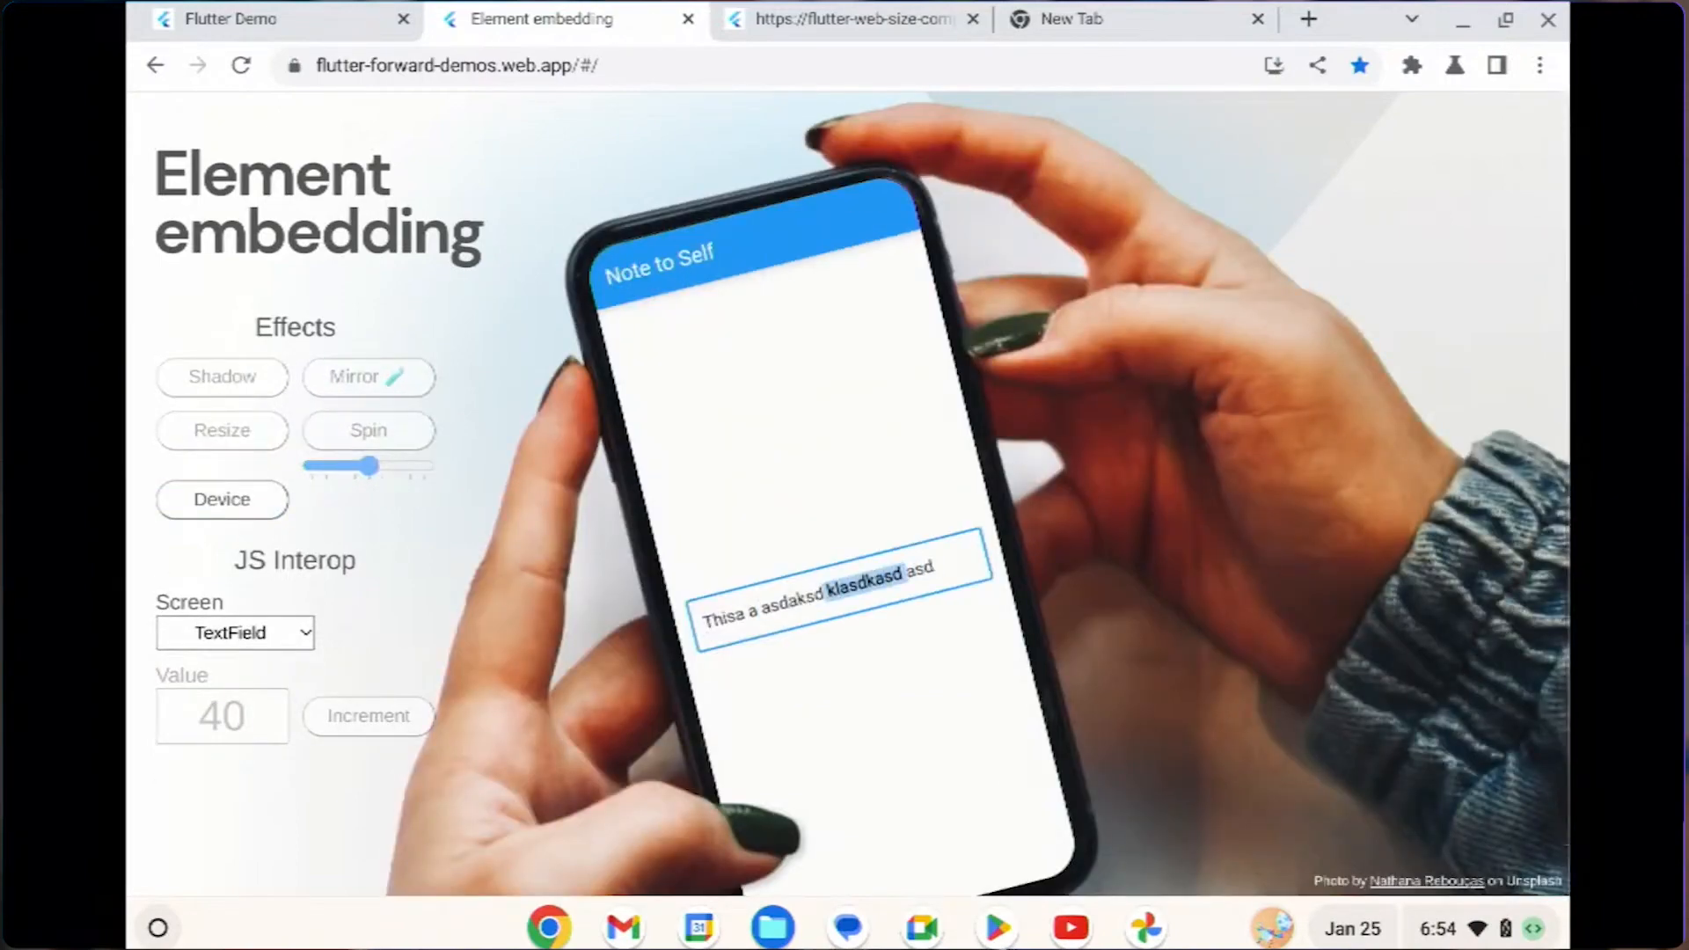
Step: Remove the phone frame, add a mirror reflection under the note app, then move to the shaders demo
{"action": "left_click", "coordinate": [368, 376]}
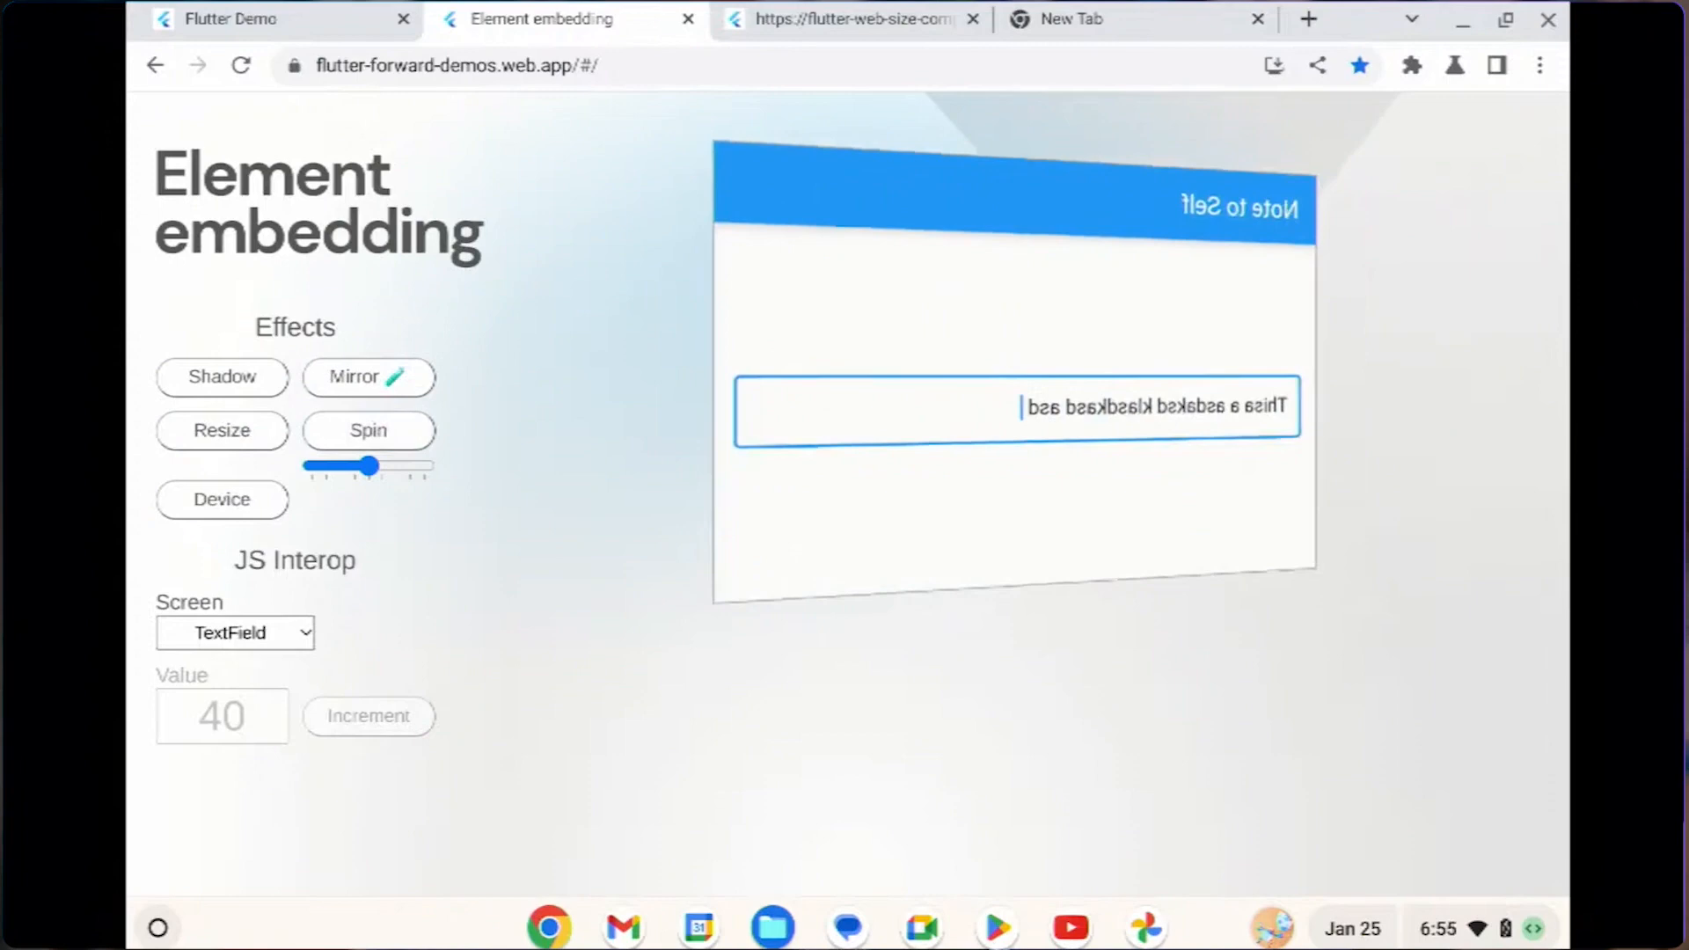
{"action": "left_click", "coordinate": [368, 377]}
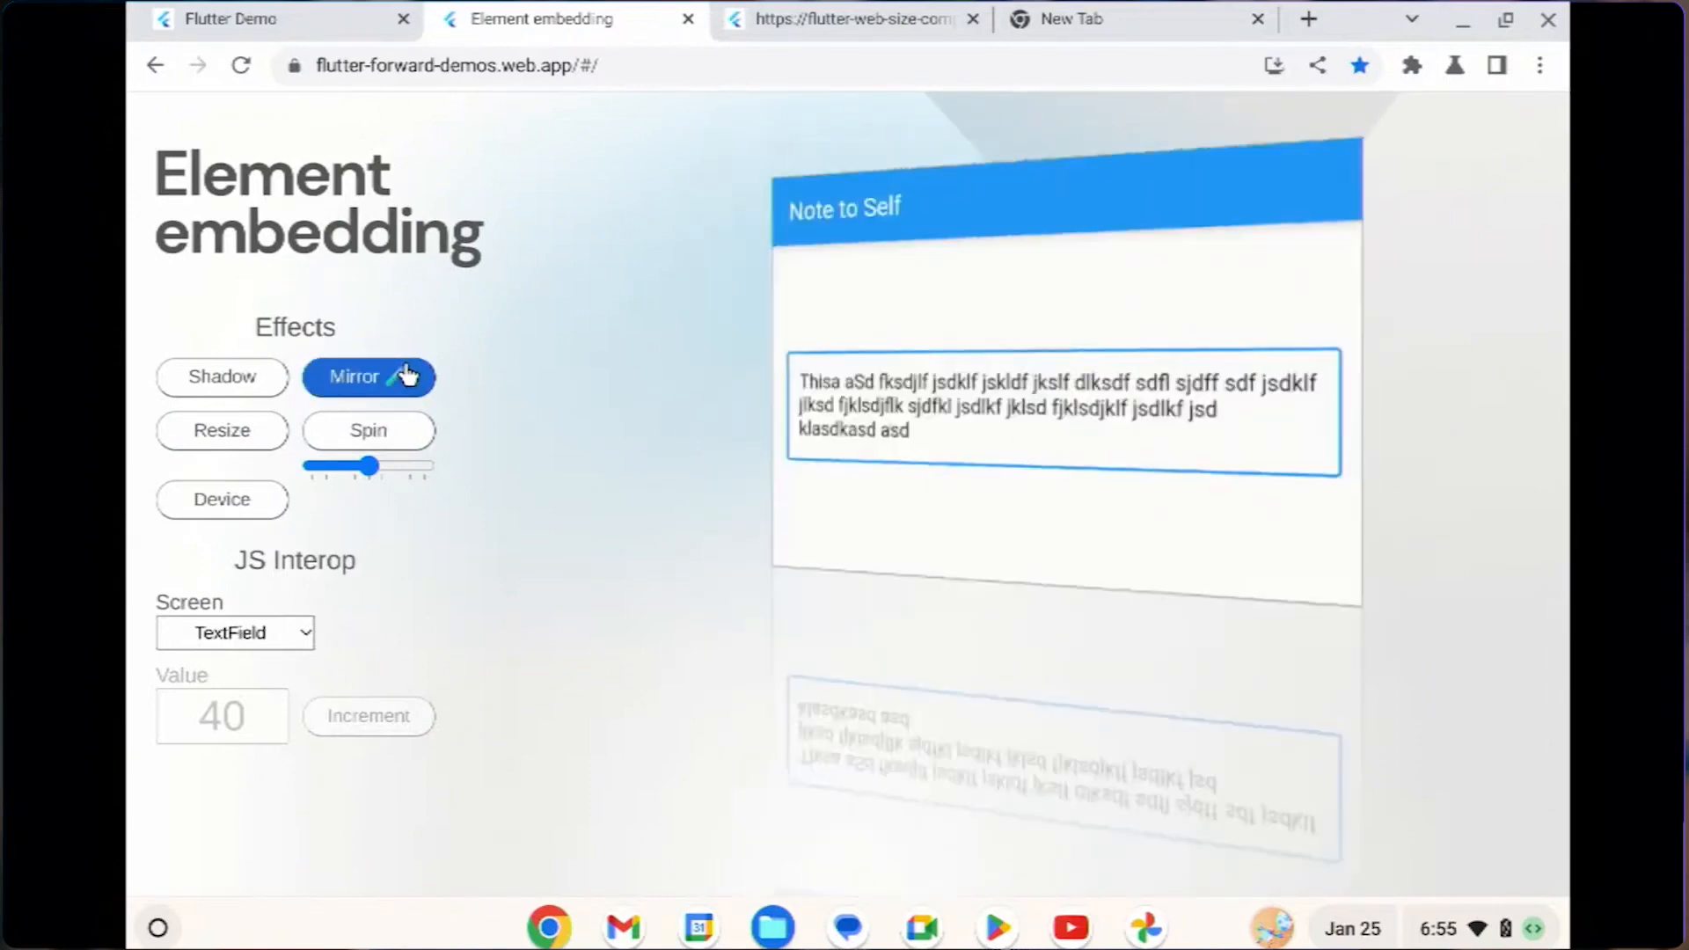
{"action": "left_click", "coordinate": [368, 377]}
{"action": "type", "text": "sdfmsdf sdf sdf sdf sdf sdf sd sd sdf sdf sdf sdf sdf fds sdf sdf "}
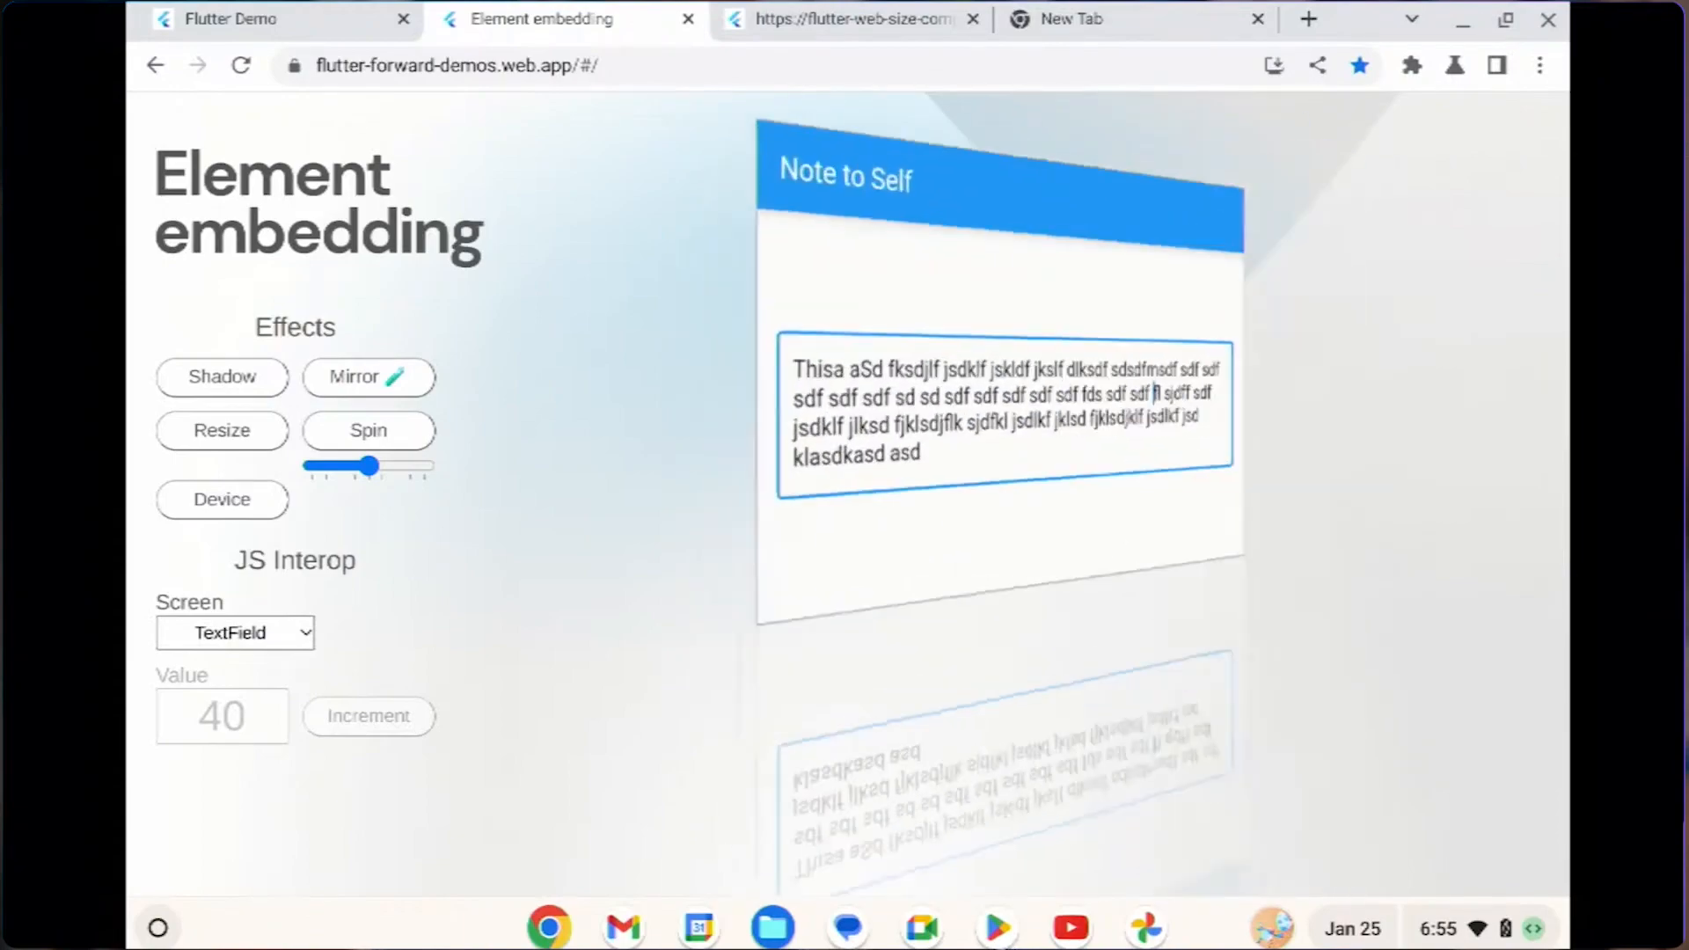
{"action": "left_click", "coordinate": [852, 18]}
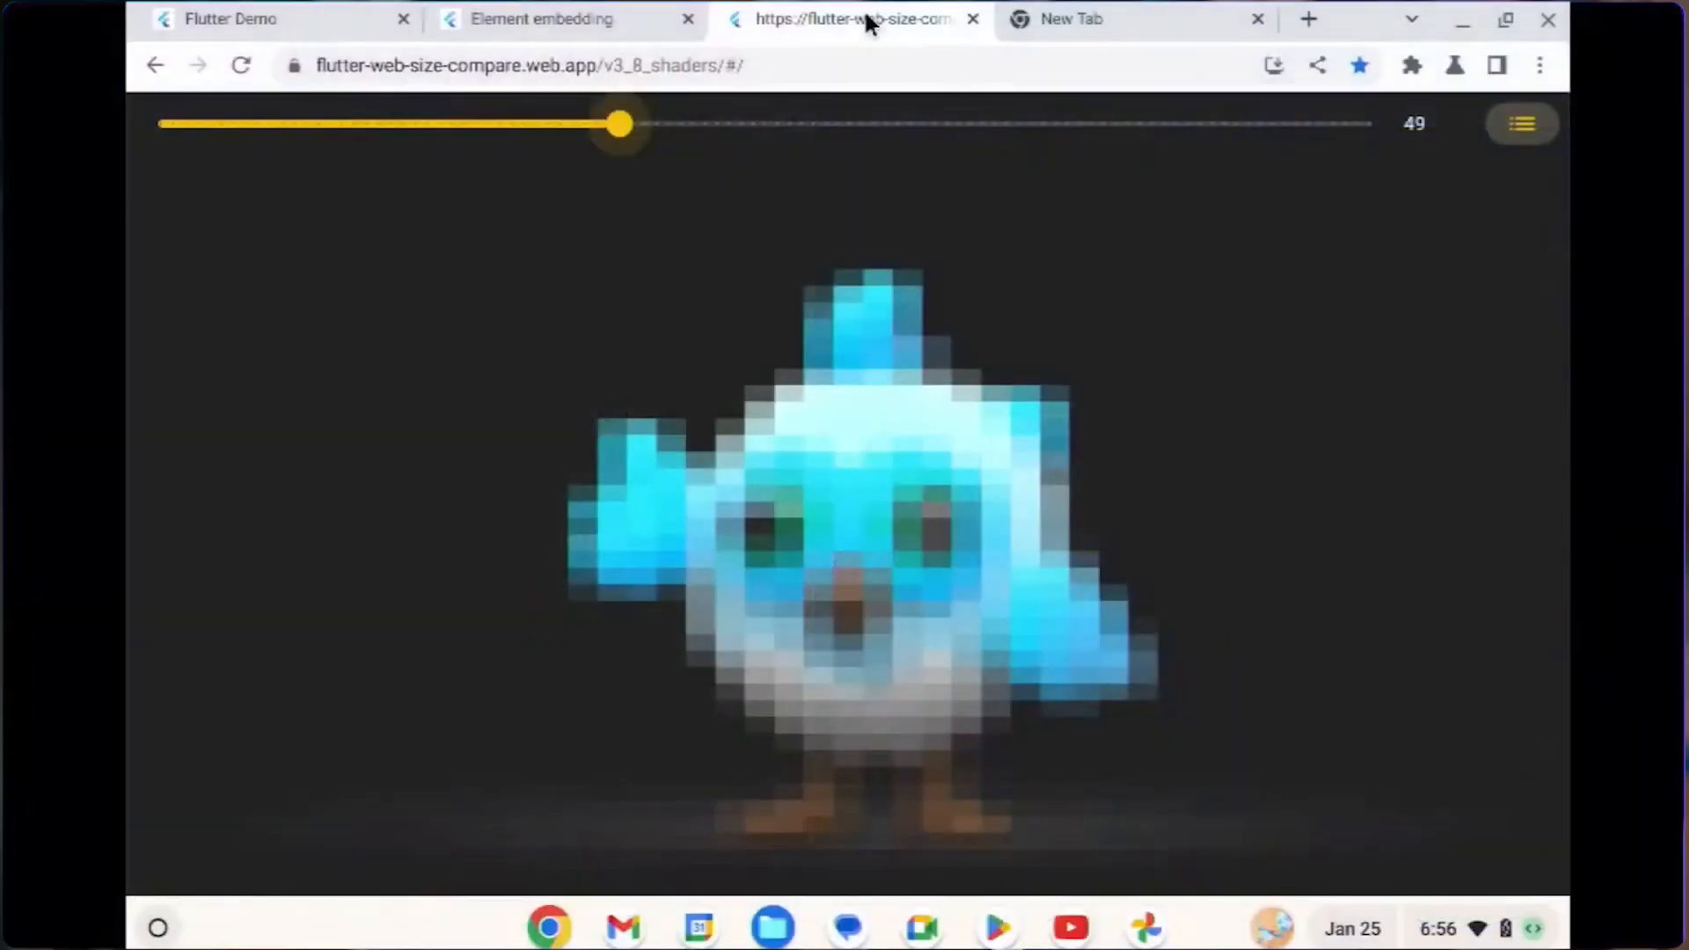
Step: Pixelate the bird through the shader at level 49 before moving to the ffigen configuration
{"action": "left_click", "coordinate": [1520, 123]}
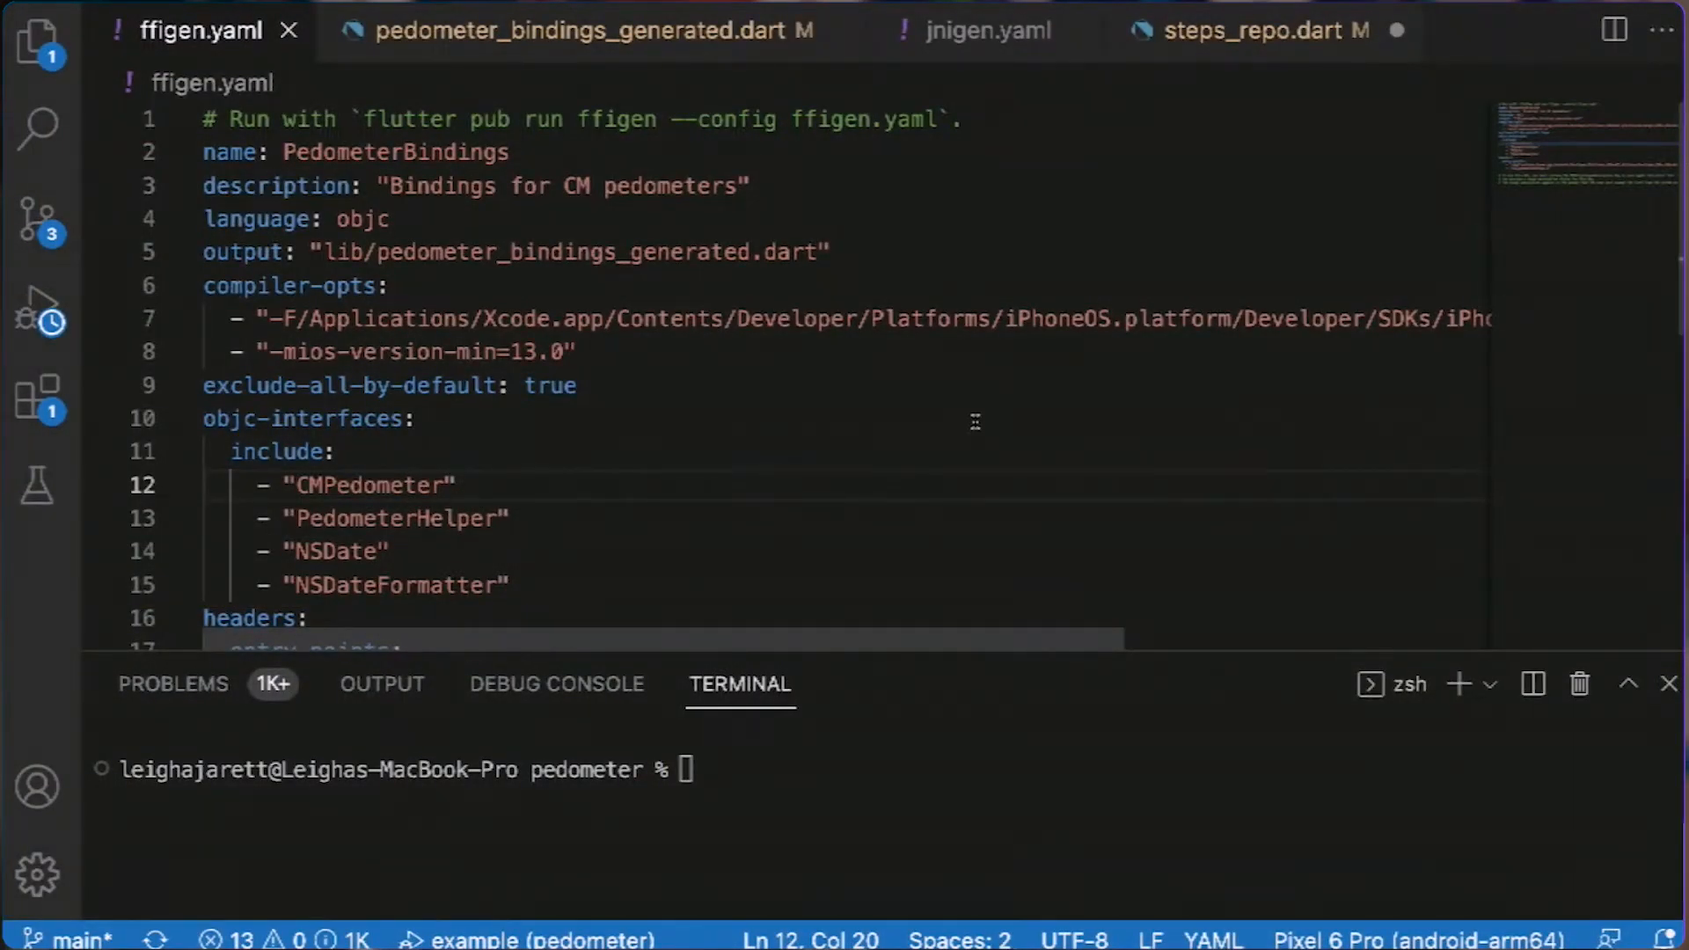
Step: Review pedometer_bindings_generated.dart, jnigen.yaml and steps_repo.dart after running ffigen
{"action": "scroll", "scroll_direction": "down", "scroll_amount": 3}
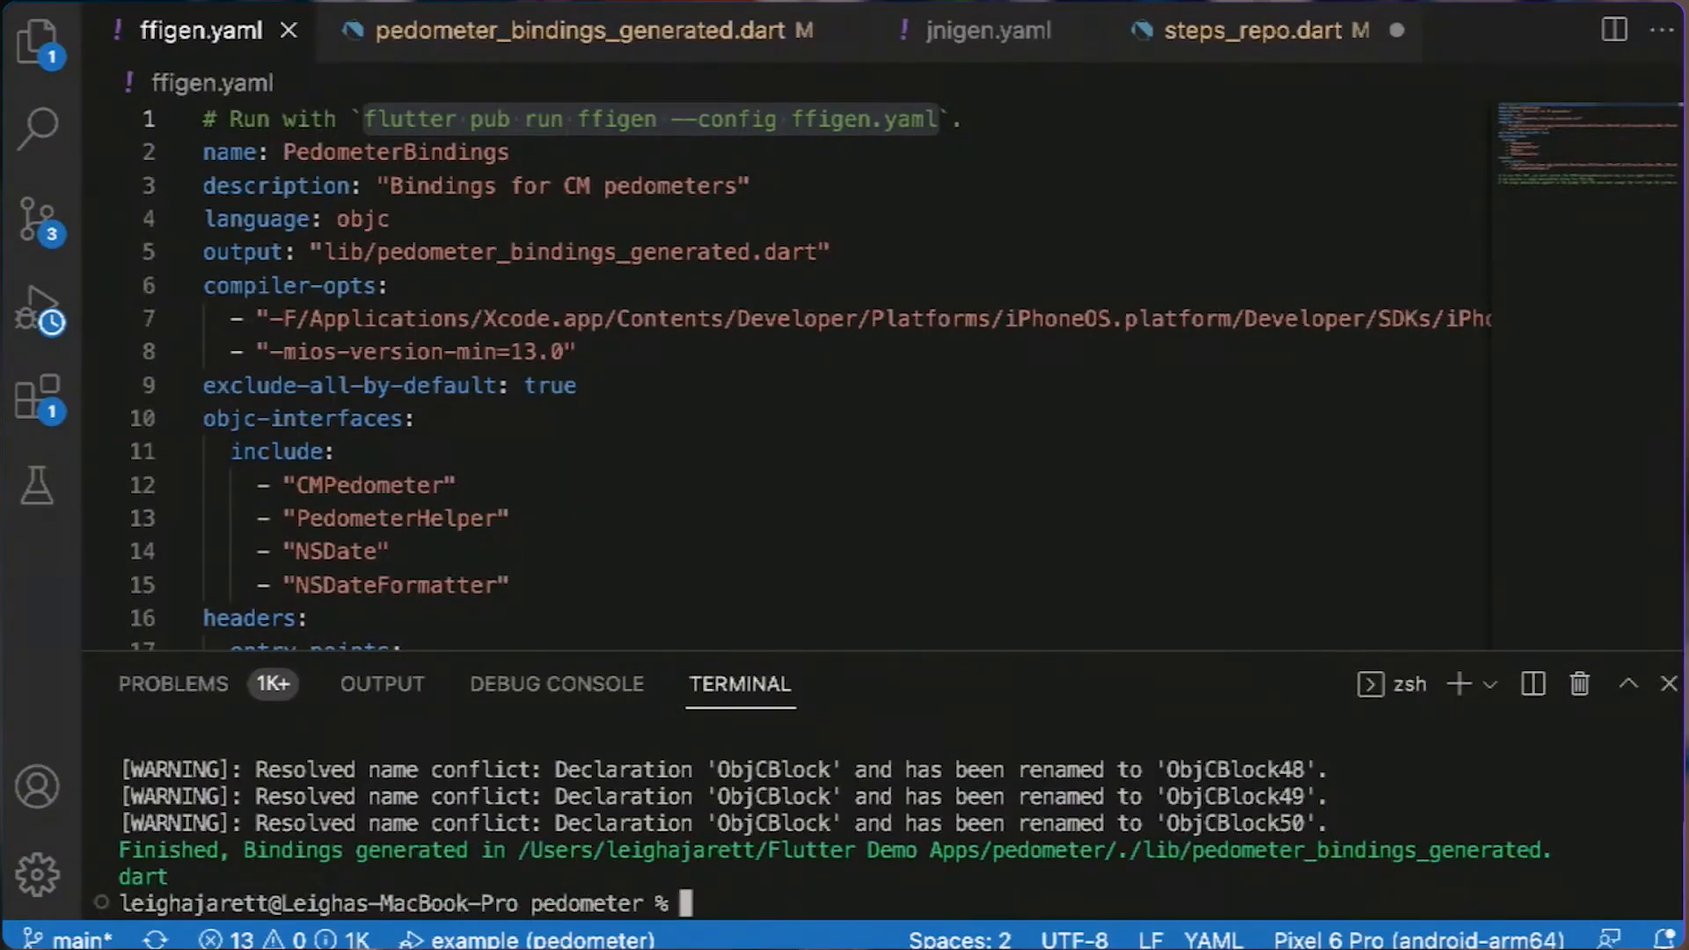
{"action": "left_click", "coordinate": [583, 30]}
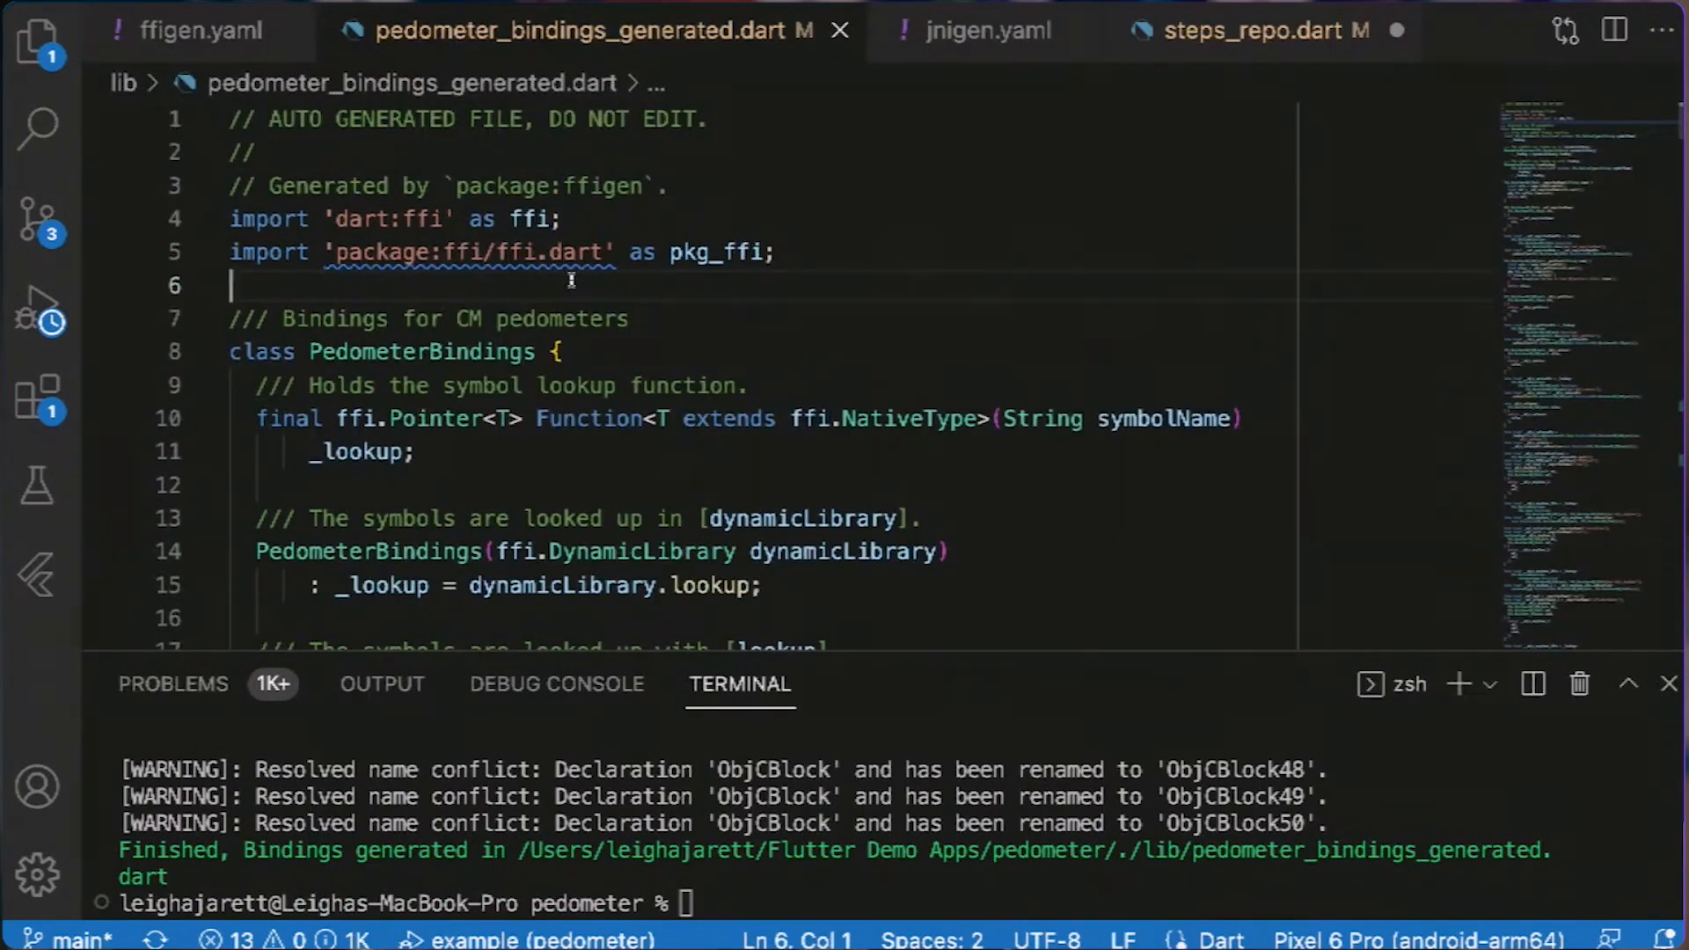
{"action": "left_click", "coordinate": [982, 30]}
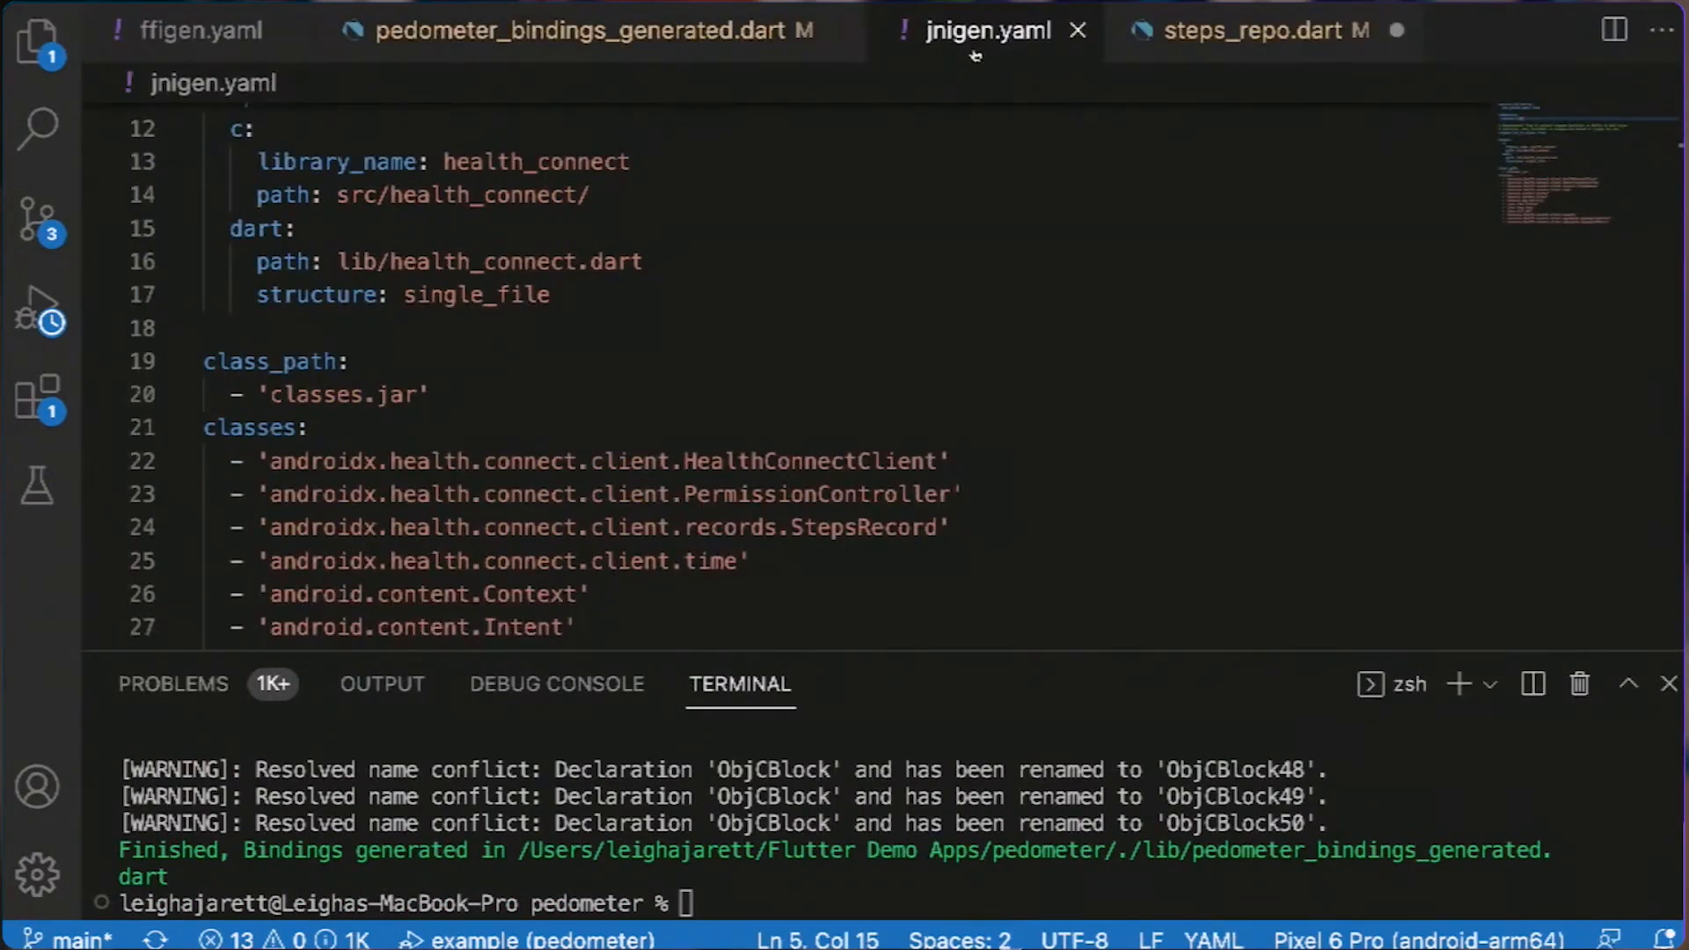
{"action": "left_click", "coordinate": [1263, 30]}
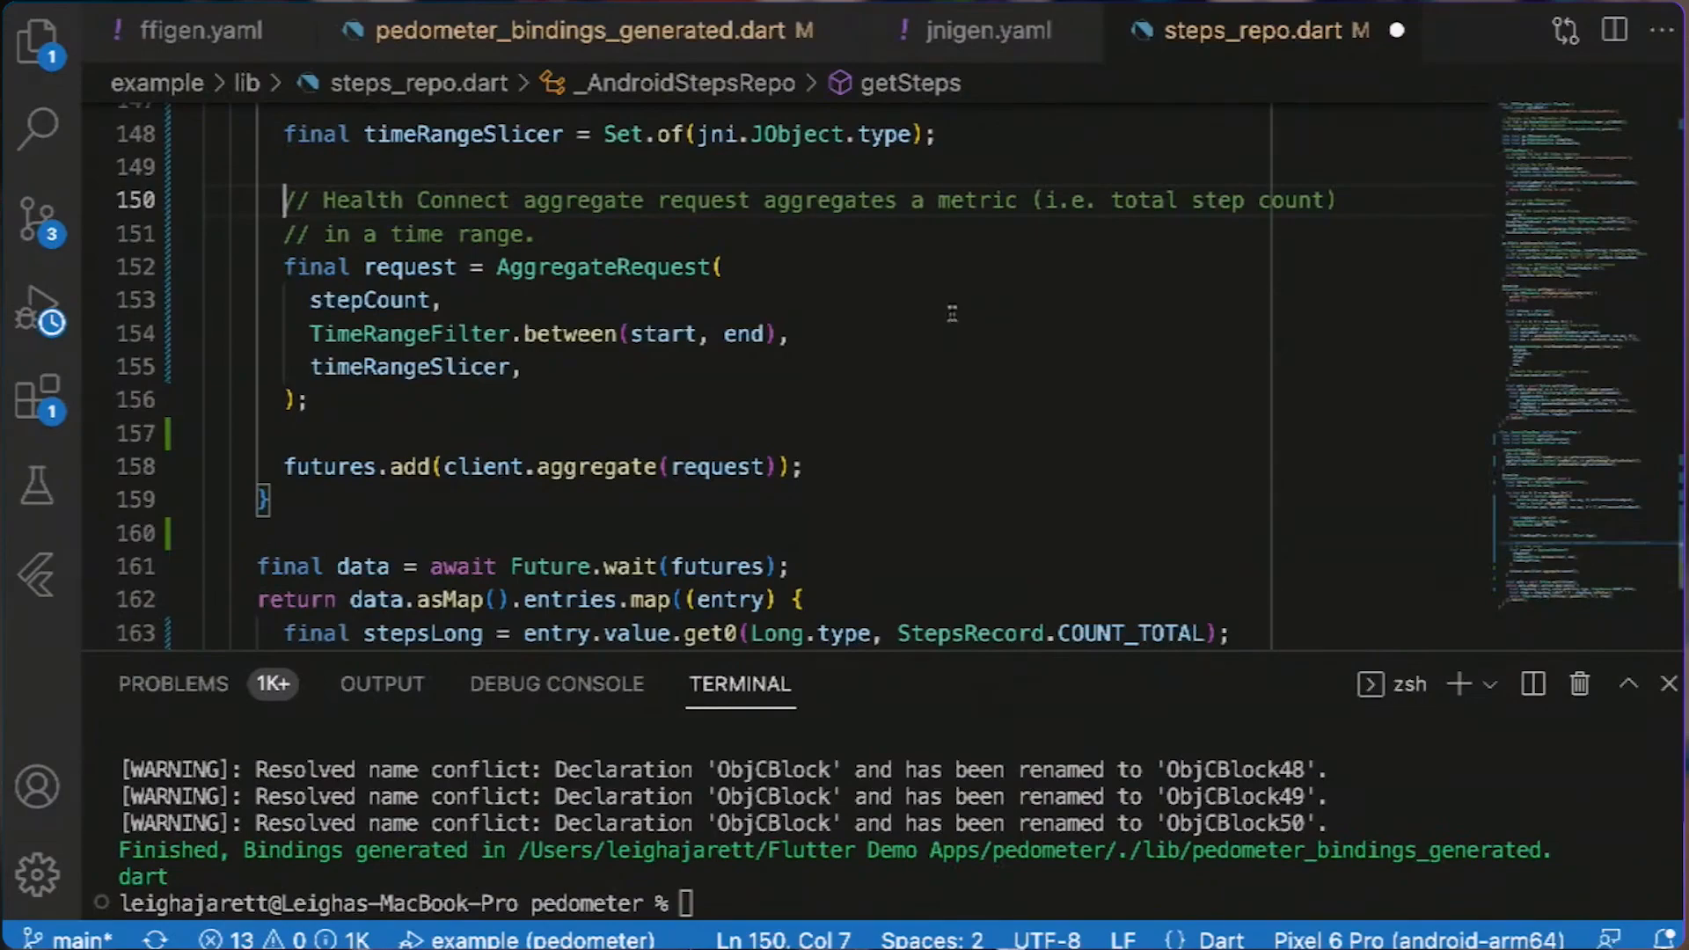